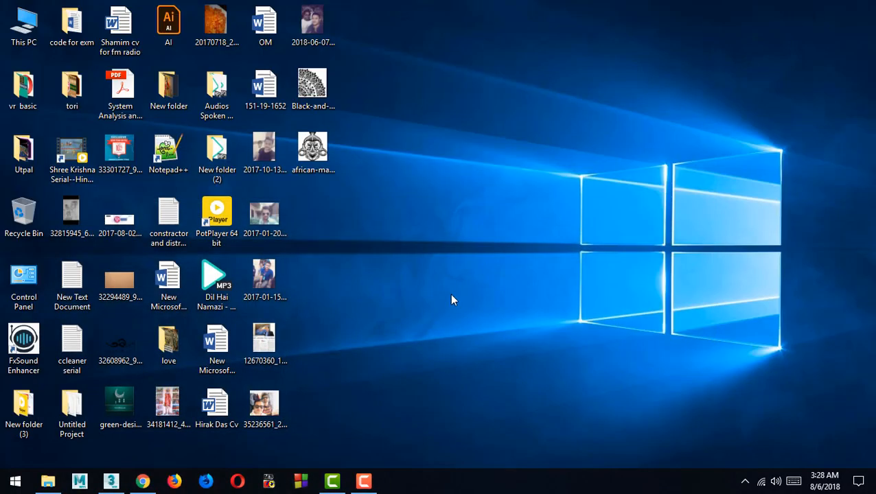
mouse_move(457, 301)
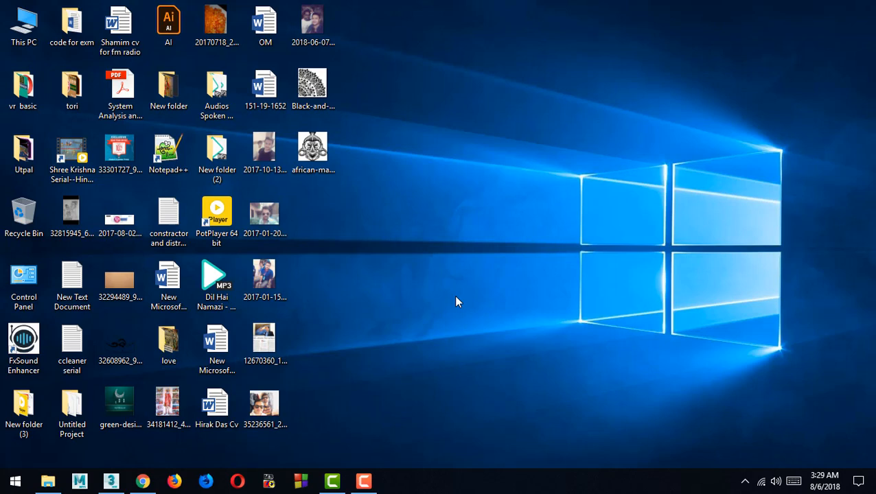
Step: Launch Google Chrome from its desktop shortcut
double_click(312, 84)
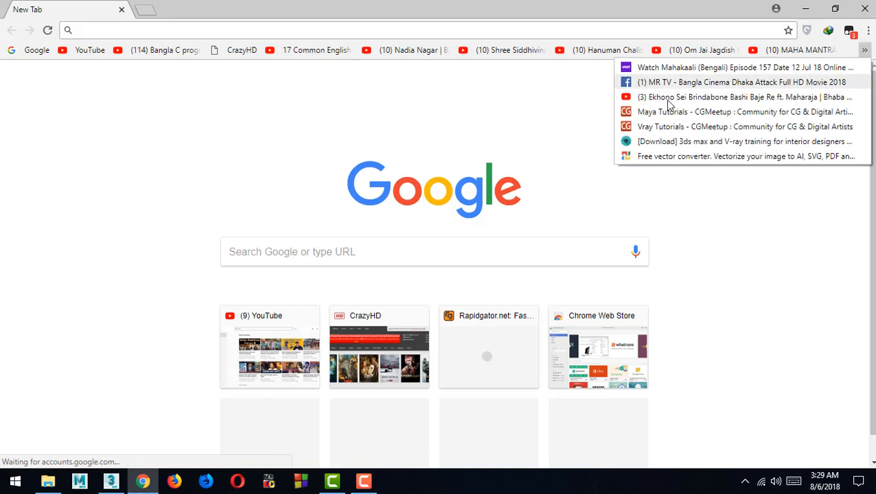
Step: Open the Free vector converter bookmark and choose Black-and-white-pattern-vector-material-9 from the Desktop
left_click(745, 155)
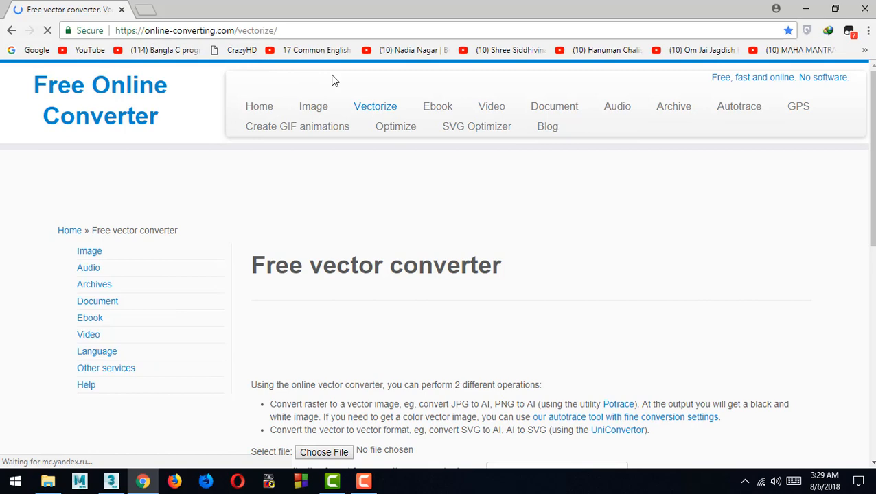
scroll("down", 3)
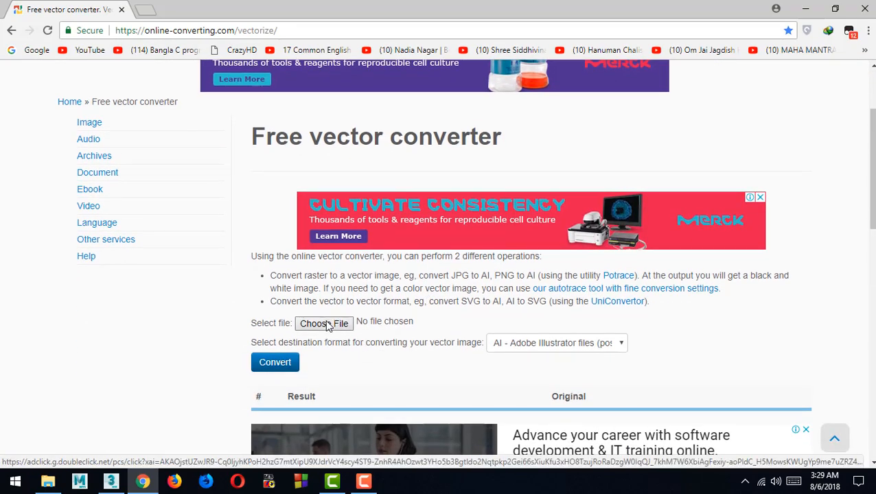
left_click(323, 322)
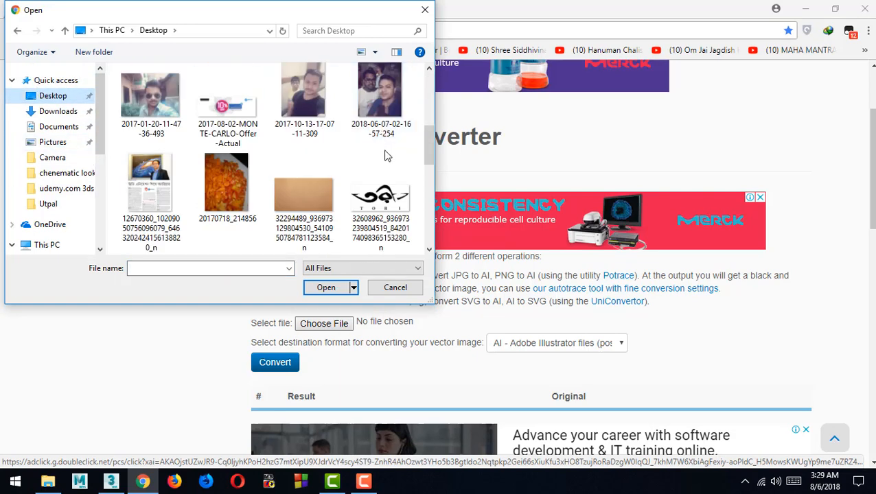
left_click(303, 93)
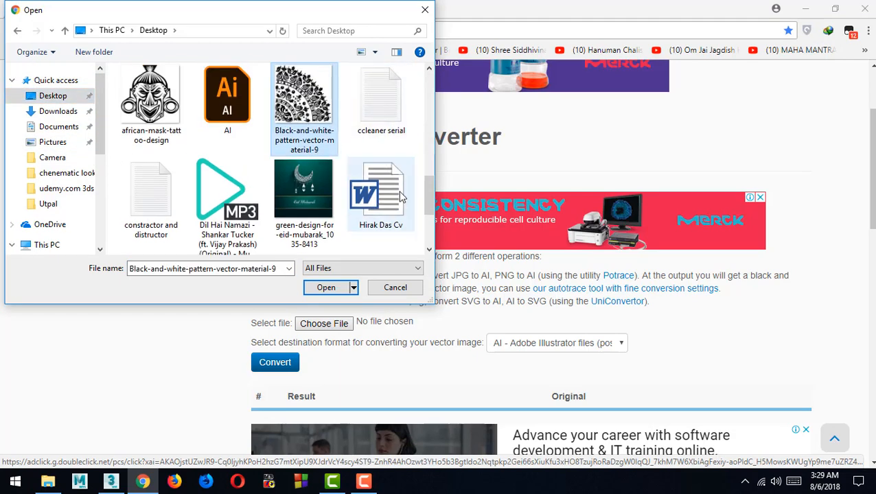
left_click(325, 288)
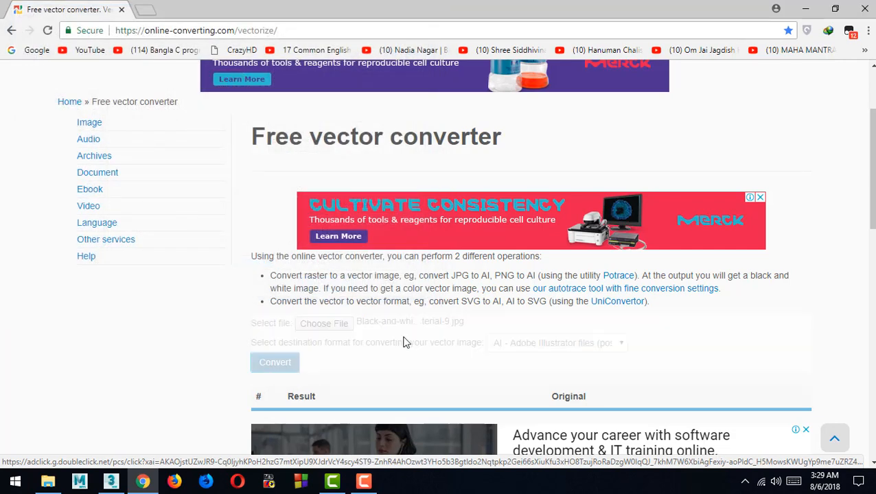
Step: Convert the pattern image and download the resulting .ai file
left_click(274, 362)
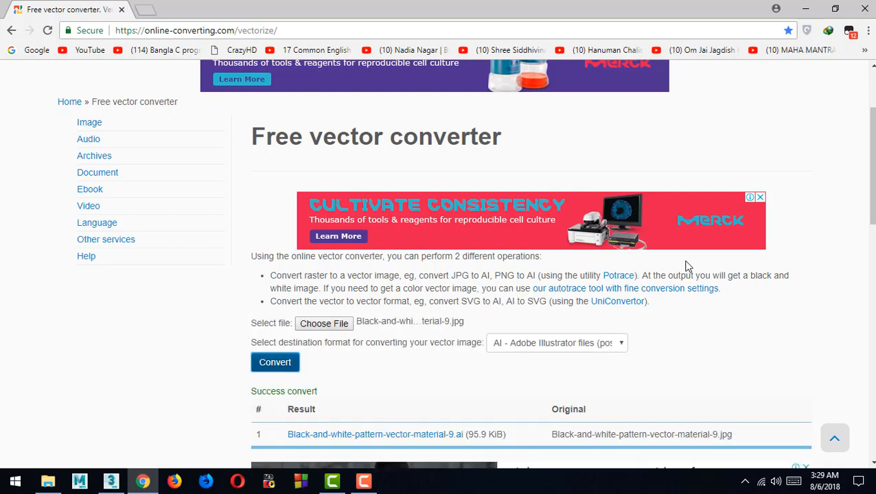
scroll("down", 3)
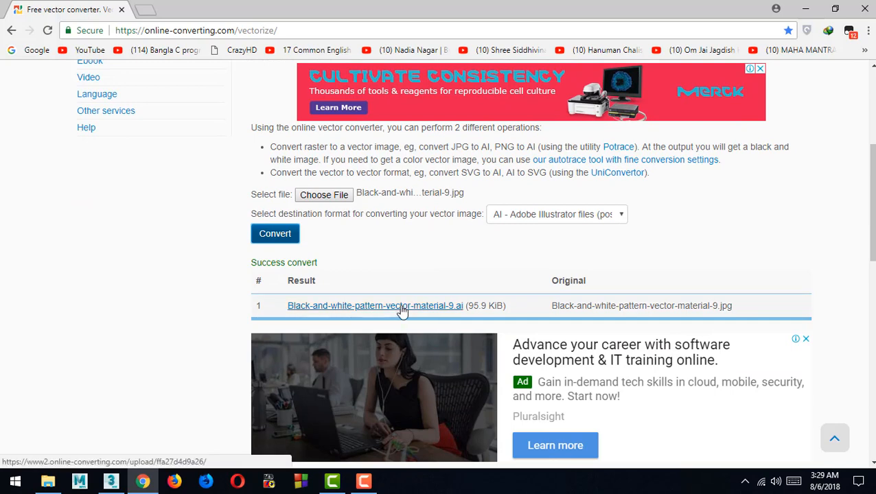
left_click(375, 305)
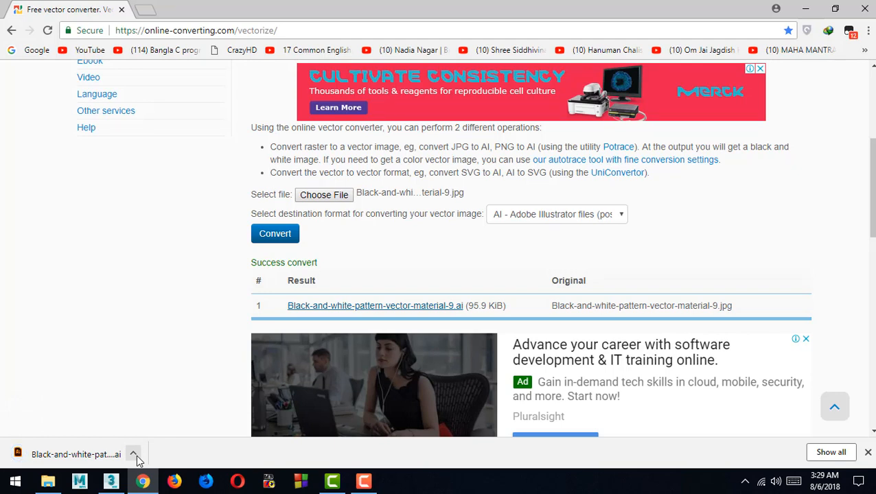
Step: Use the downloaded file's options menu, then switch to 3ds Max
left_click(133, 454)
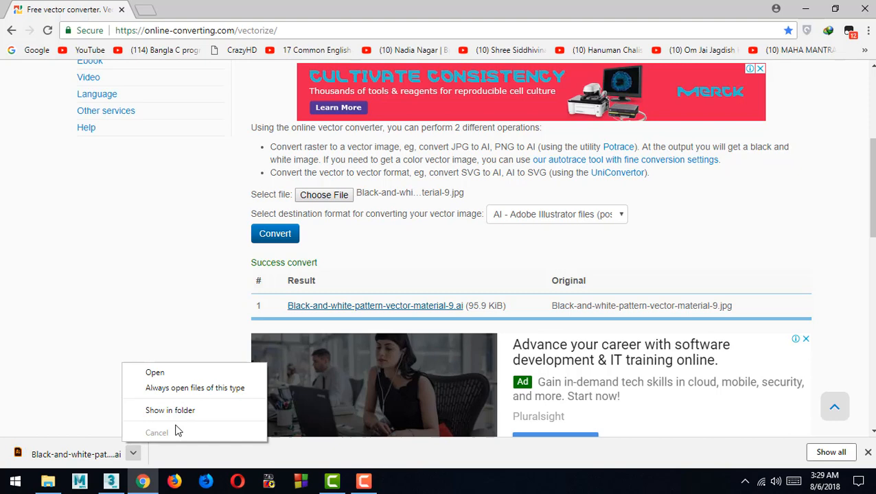
left_click(170, 409)
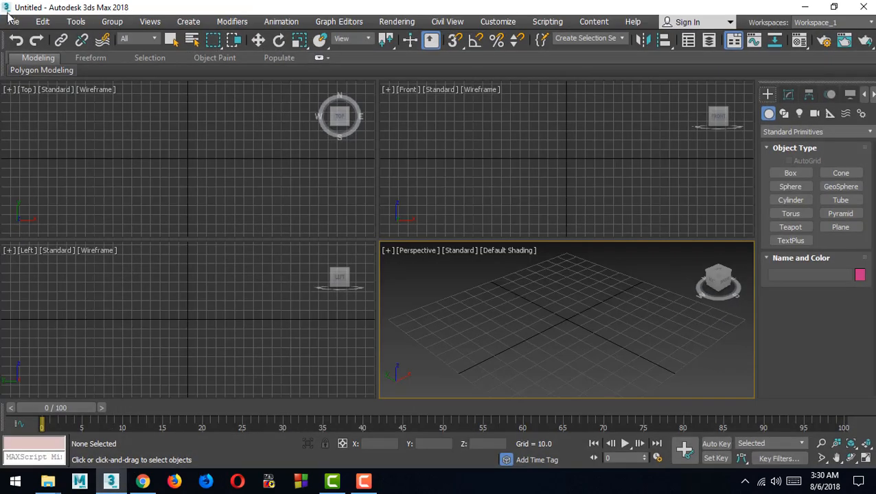
Step: Import the converted .ai pattern file from Downloads as a Single Object
left_click(12, 21)
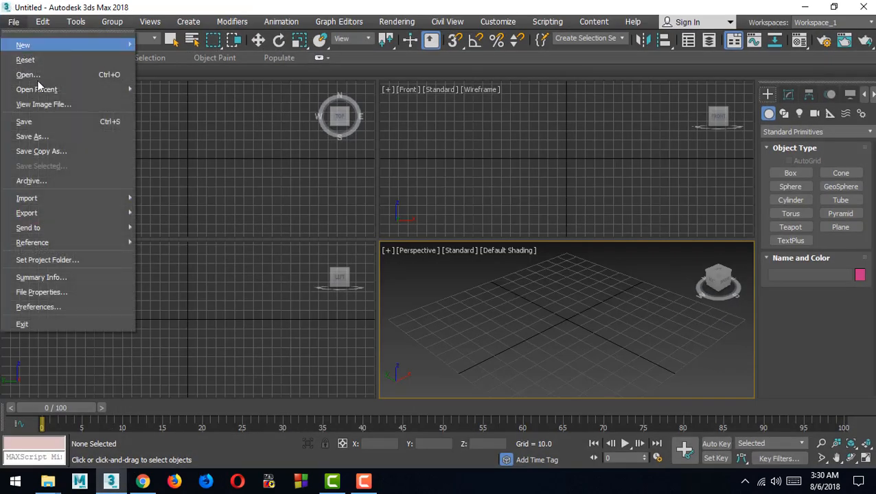
left_click(185, 209)
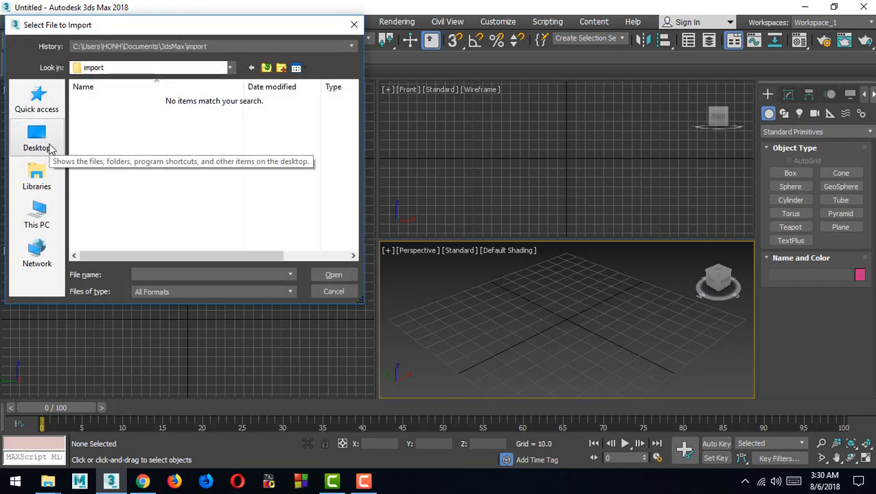
left_click(36, 137)
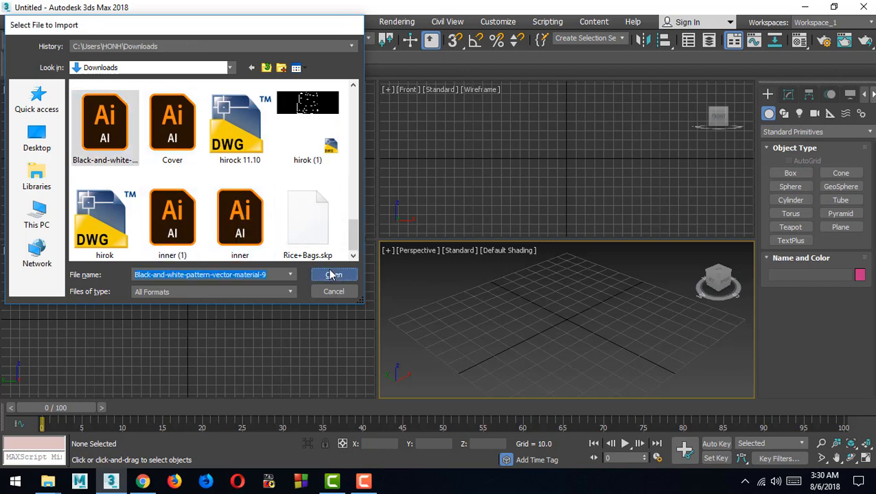
left_click(333, 275)
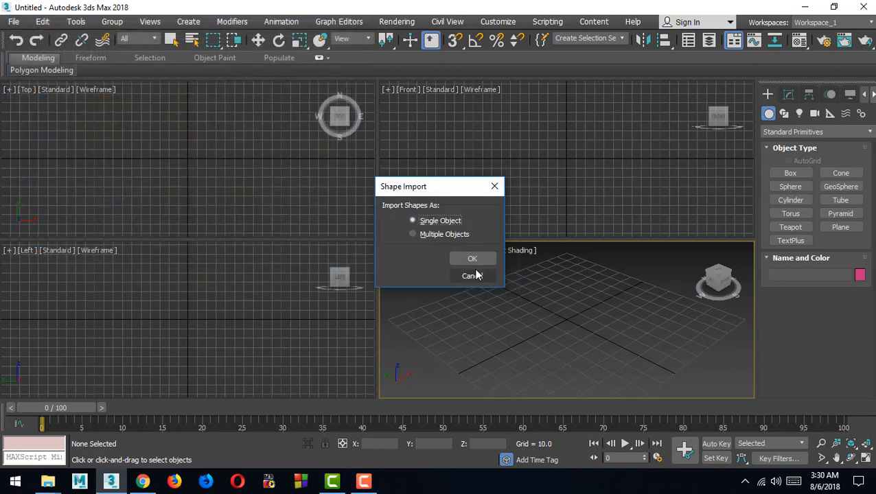
left_click(472, 258)
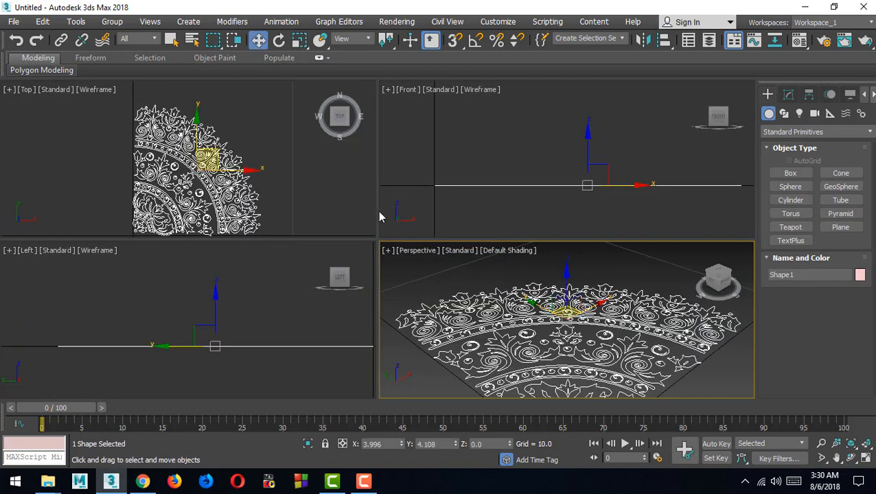
mouse_move(593, 340)
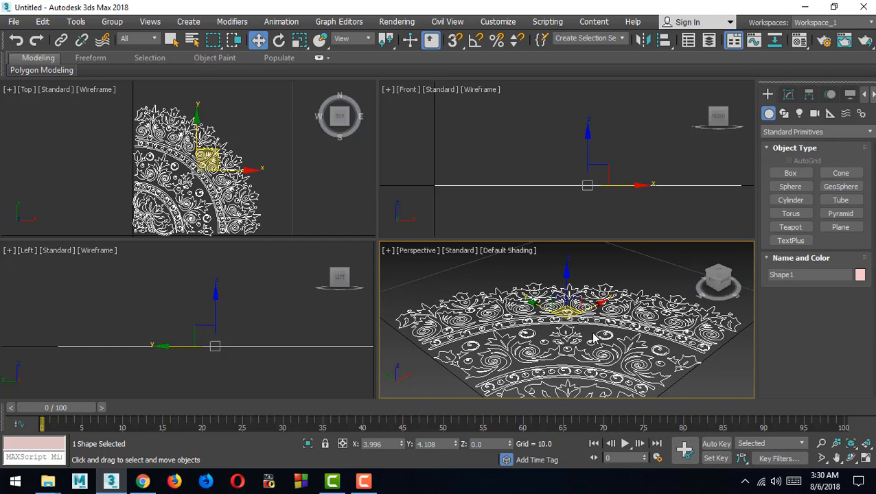
mouse_move(572, 250)
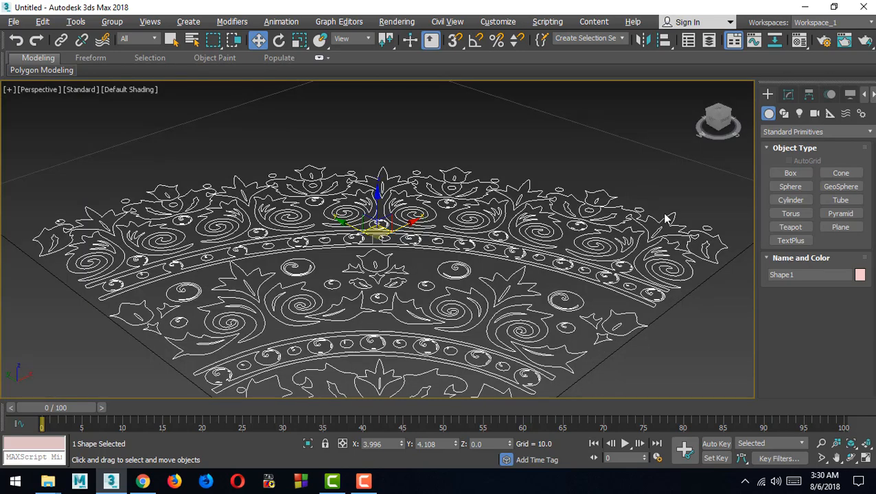
Step: Zoom the viewport to inspect the imported pattern shape
scroll("down", 3)
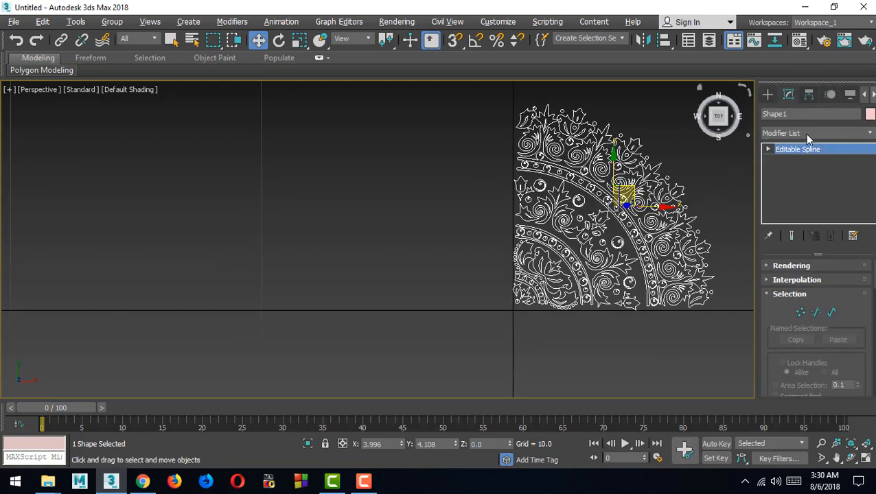
Step: Apply an Extrude modifier from the Modifier List and select its Amount field
left_click(816, 133)
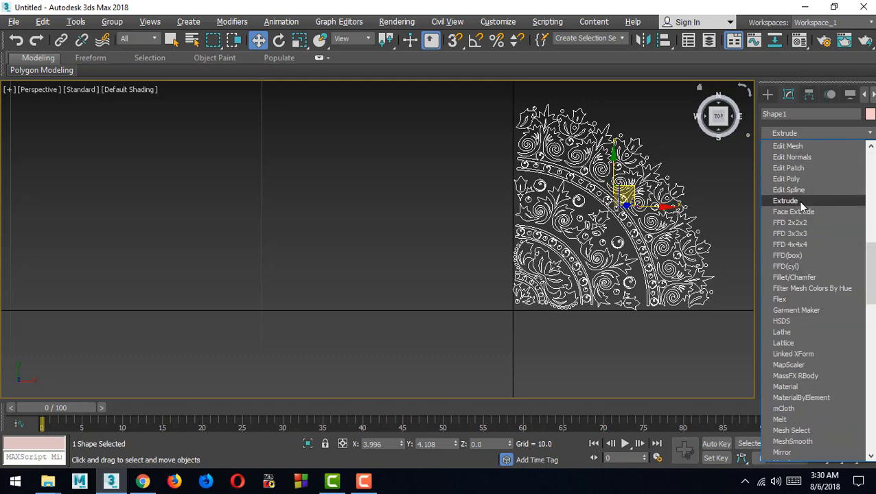
left_click(784, 201)
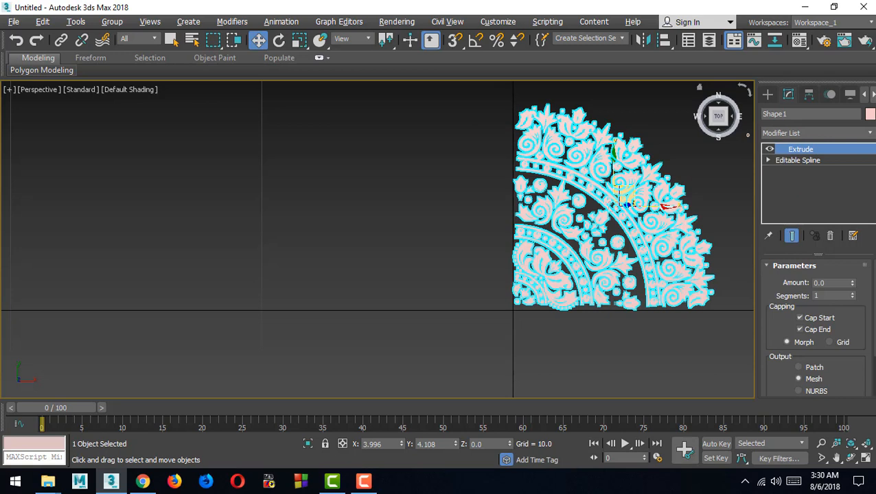
left_click(830, 282)
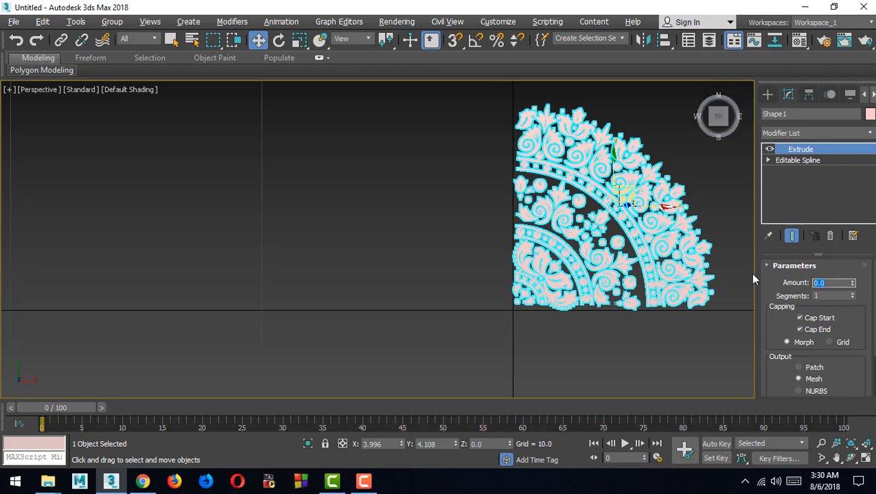